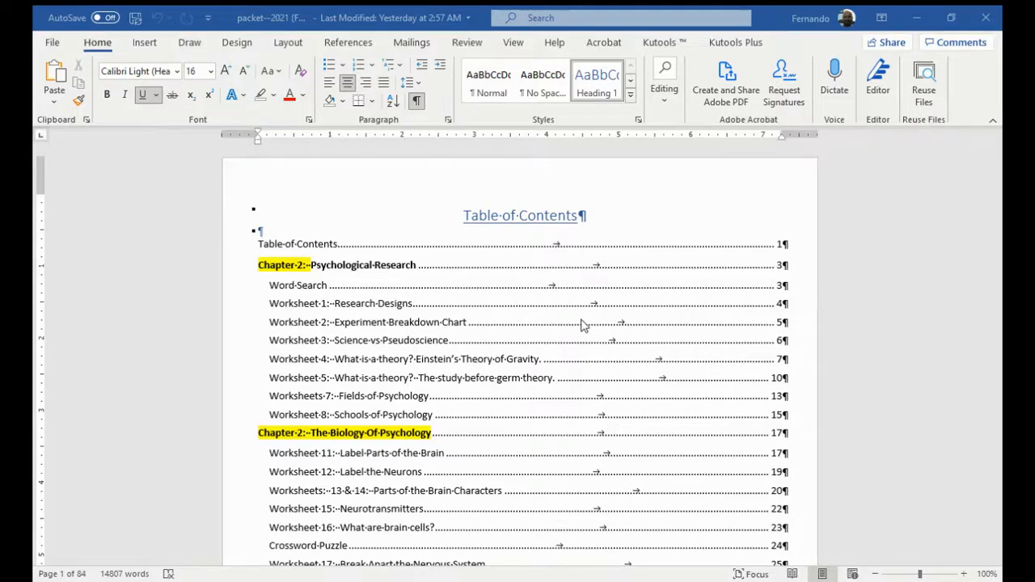
Step: Scroll past the table of contents and job table to the page 5 word search grid
scroll("down", 3)
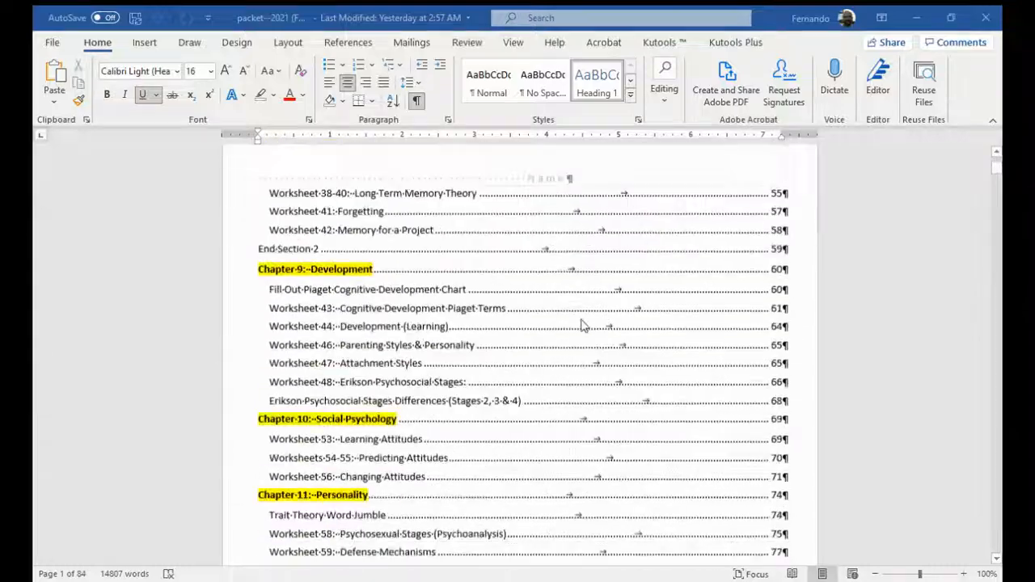
scroll("down", 3)
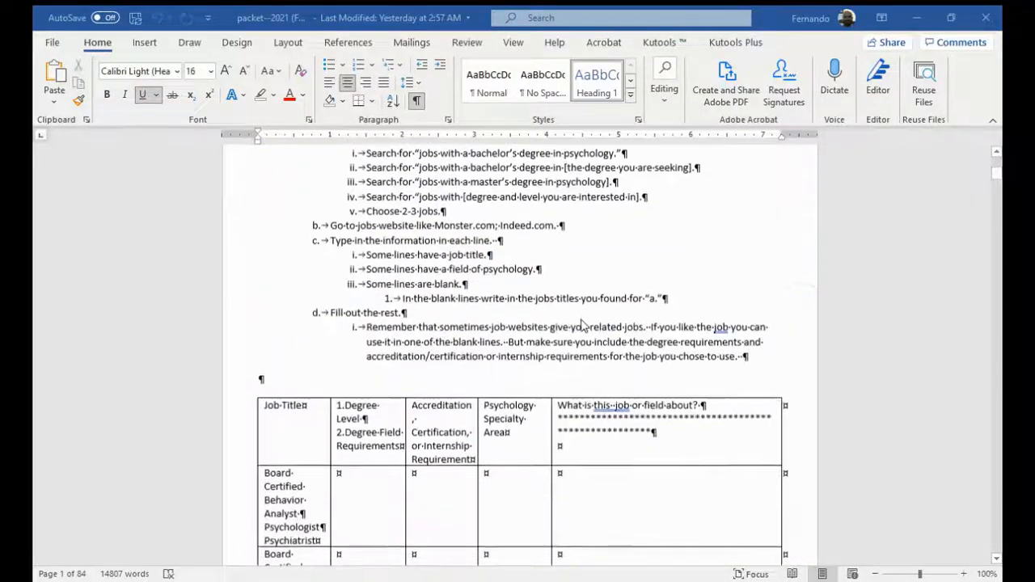
scroll("down", 3)
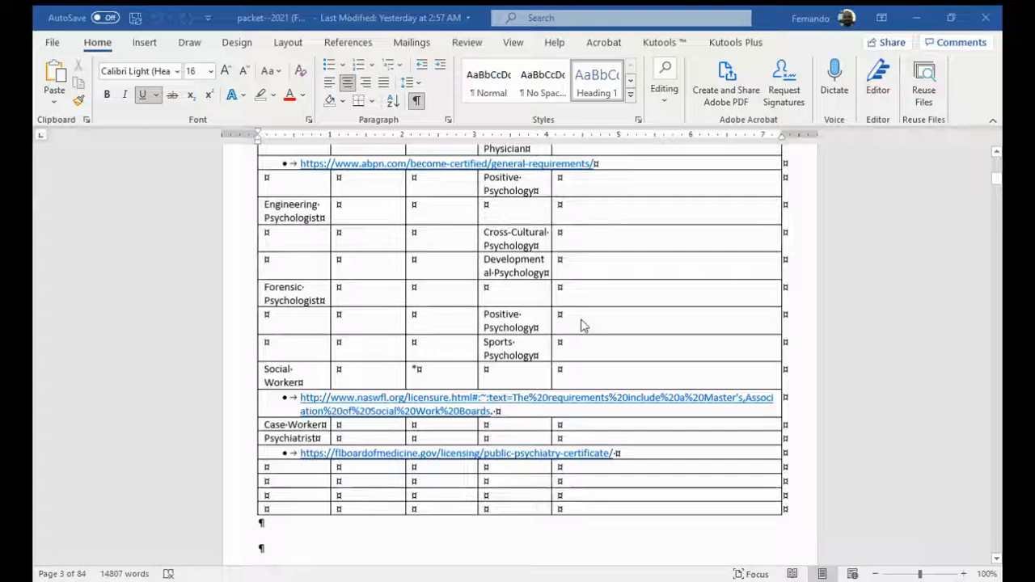
scroll("down", 3)
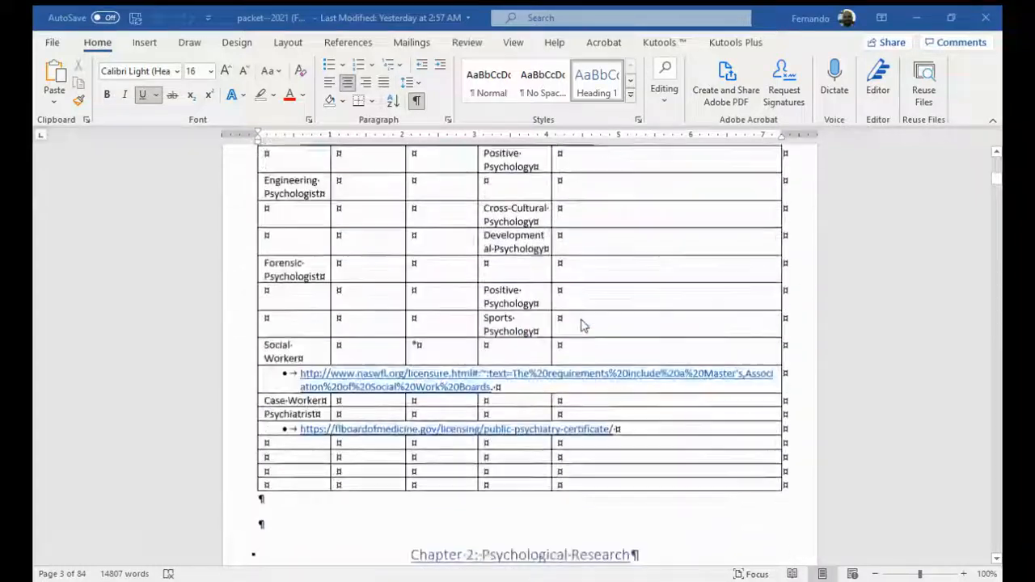
scroll("down", 3)
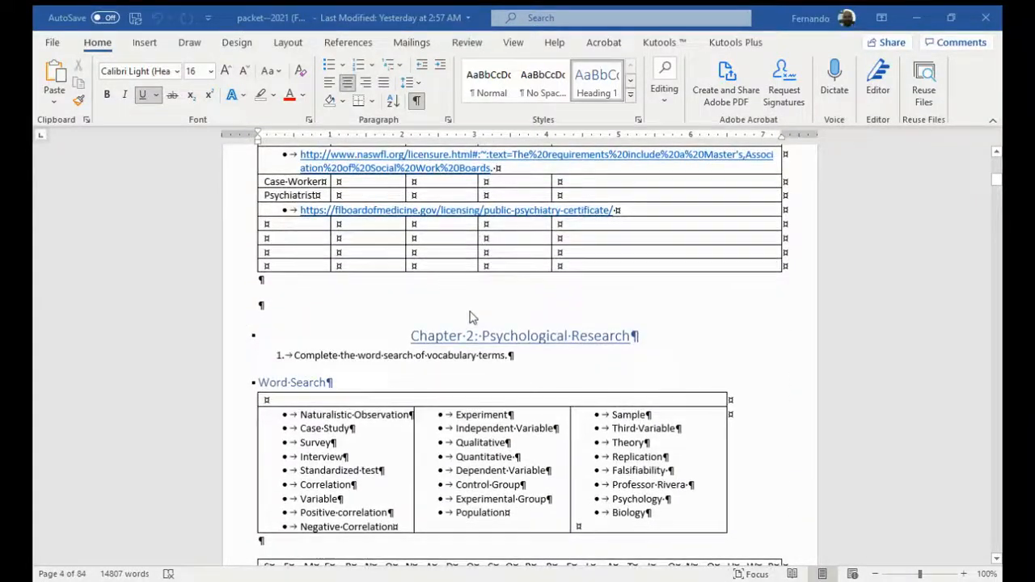
scroll("down", 3)
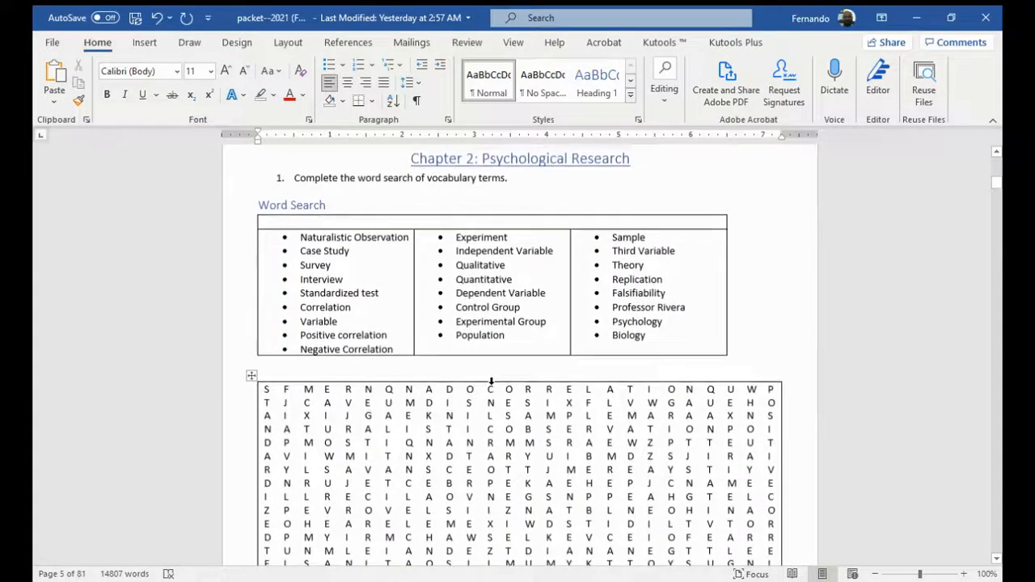
scroll("down", 3)
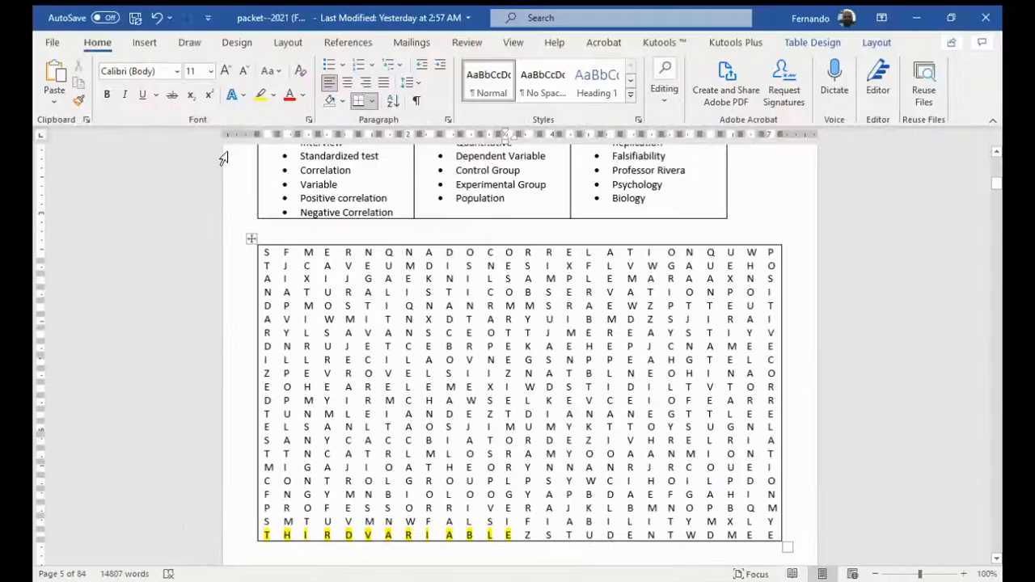
Step: Draw an oval shape over the highlighted THIRDVARIABLE in the grid's bottom row
left_click(144, 42)
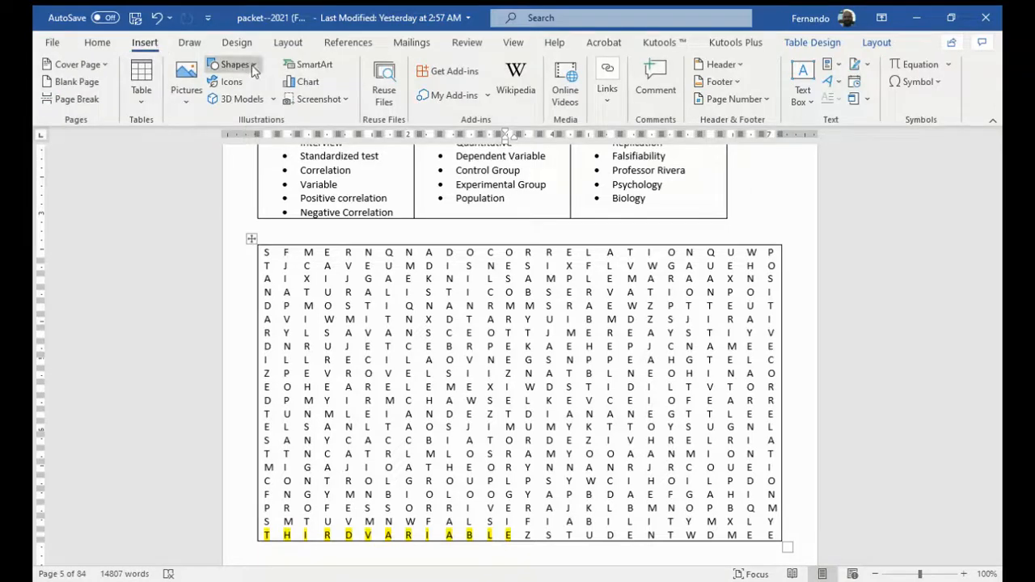
left_click(97, 42)
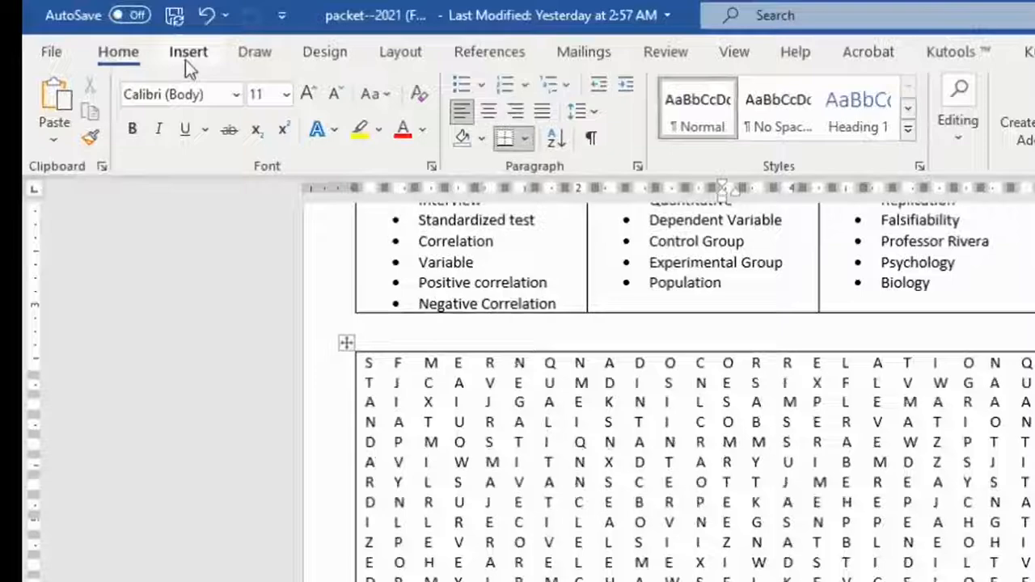
left_click(188, 51)
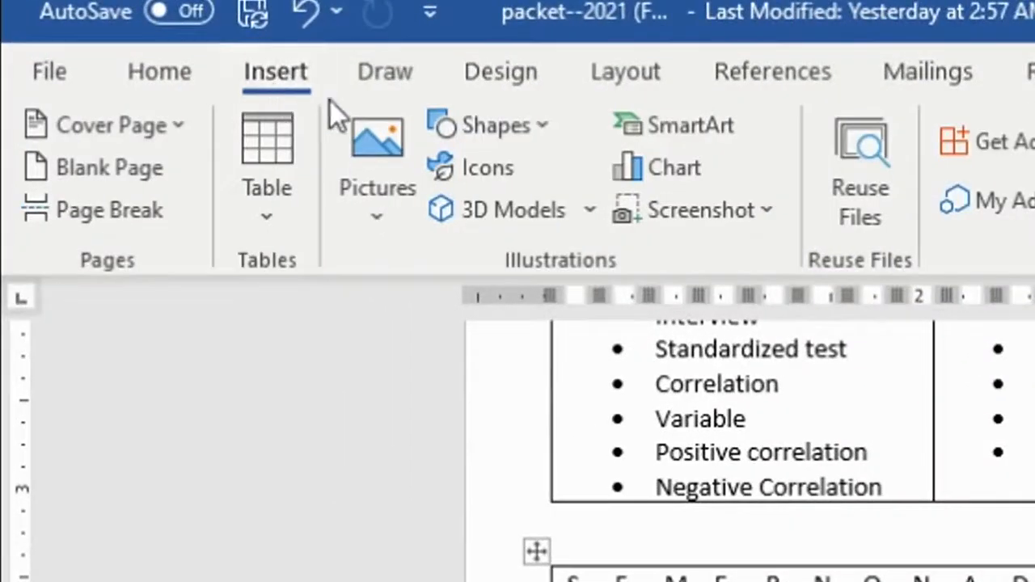
left_click(491, 125)
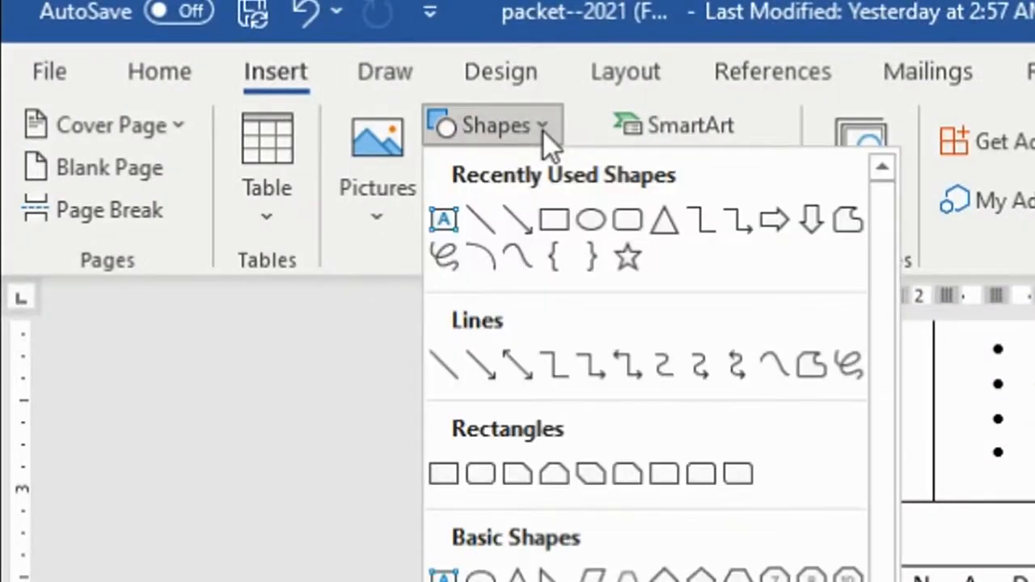
mouse_move(556, 219)
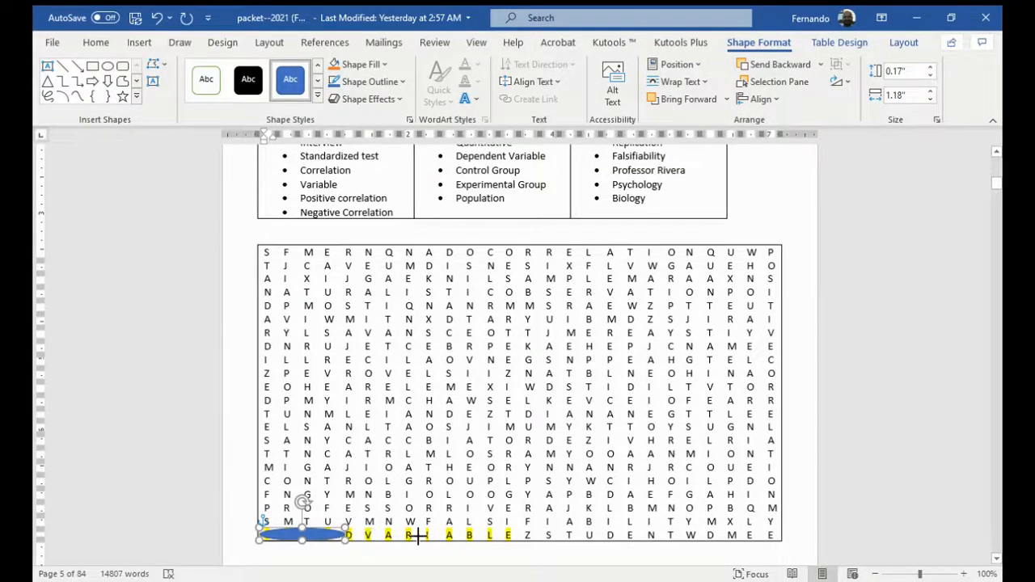
left_click_drag(303, 534, 526, 534)
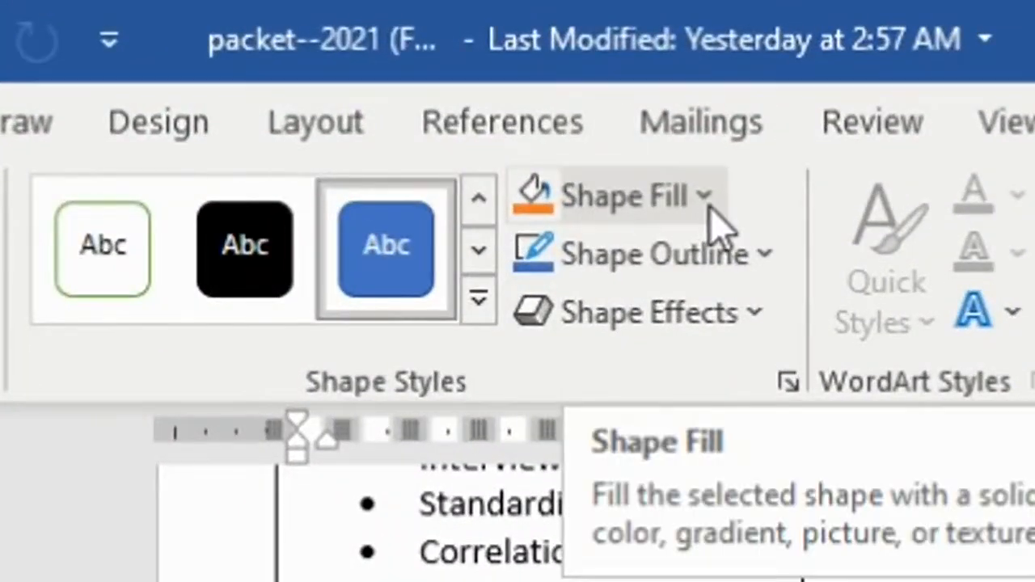
left_click(697, 195)
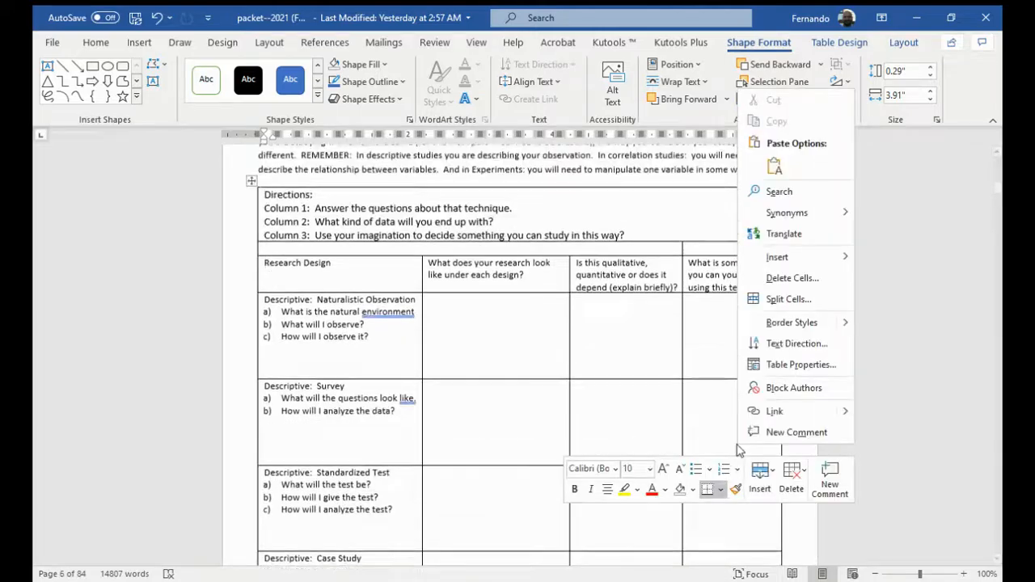
Step: Close the context menu and scroll through page 6 to Worksheet 4 on page 7
left_click(482, 327)
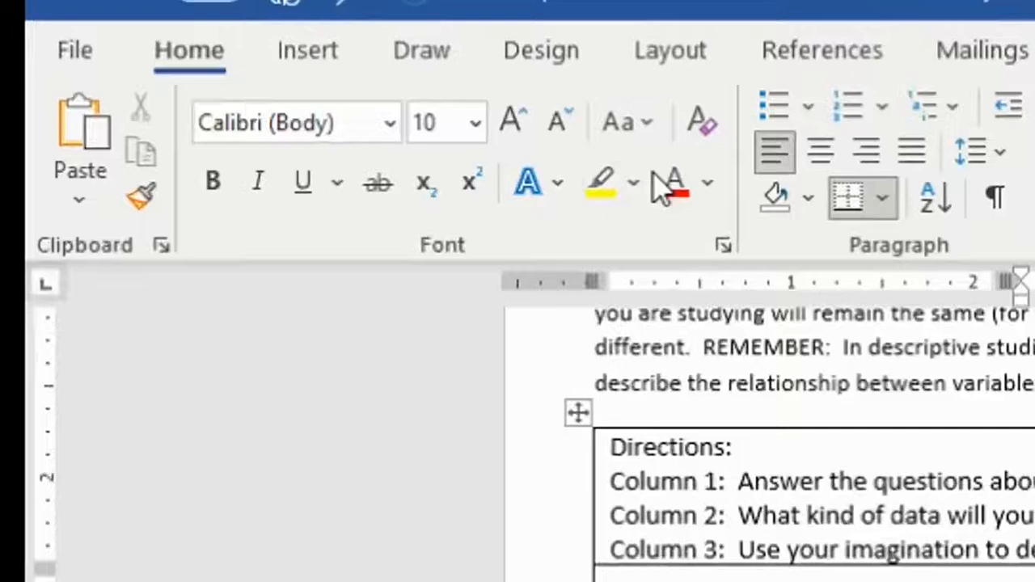
left_click(706, 182)
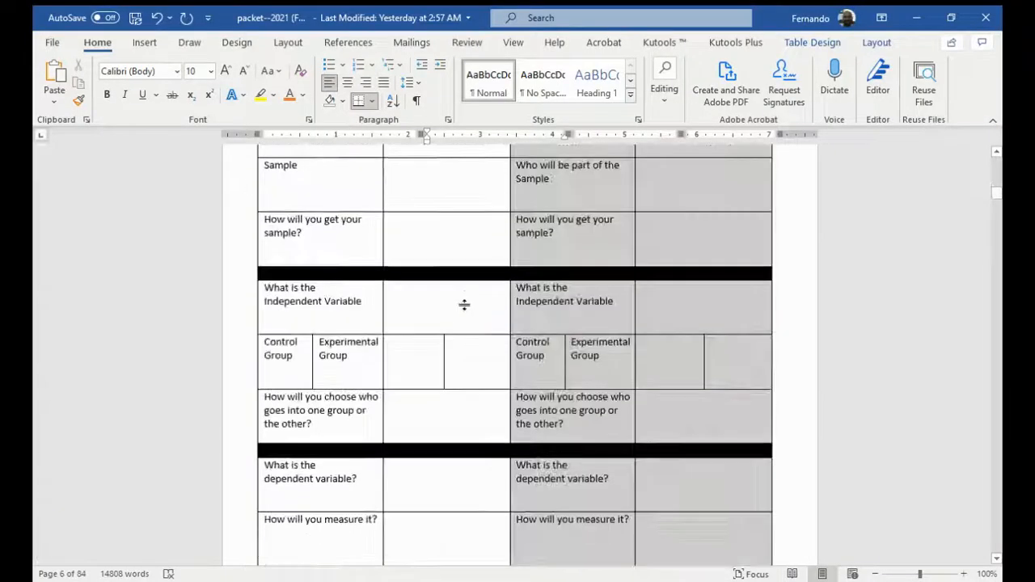
scroll("down", 3)
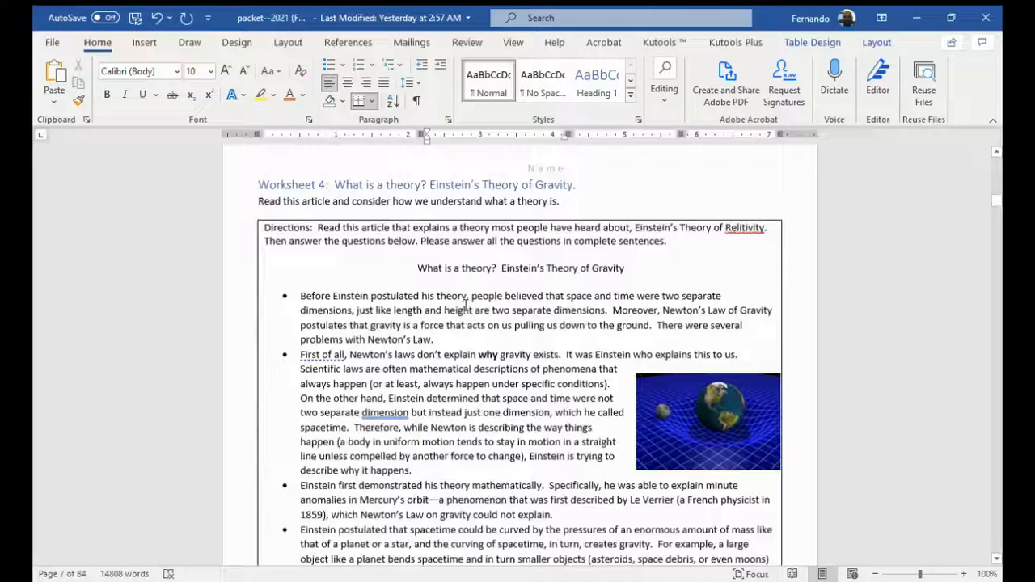
Step: Scroll past the Semmelweis pages to Worksheet 11, 'Label Parts of the Brain'
scroll("down", 3)
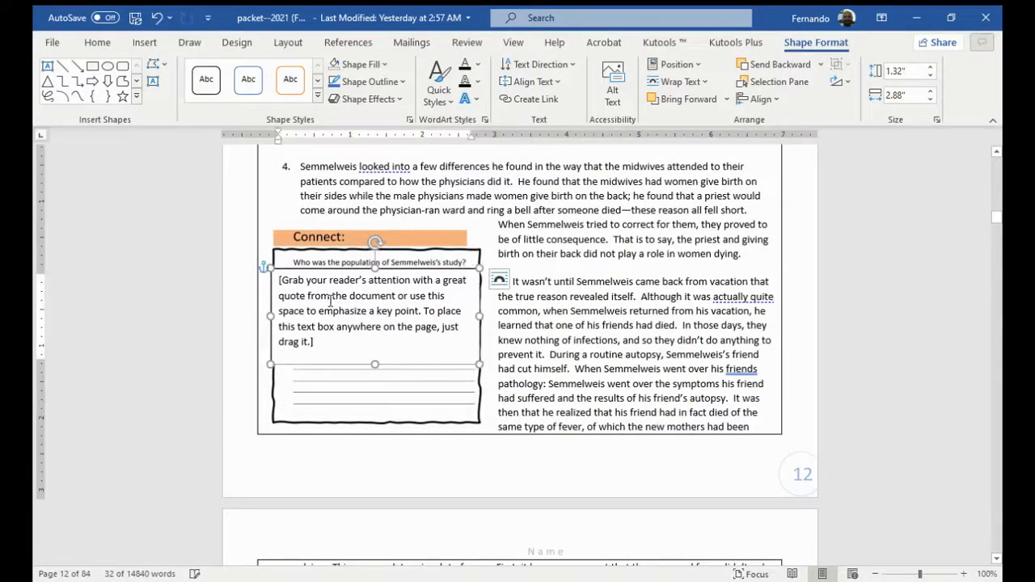
type("Asd;")
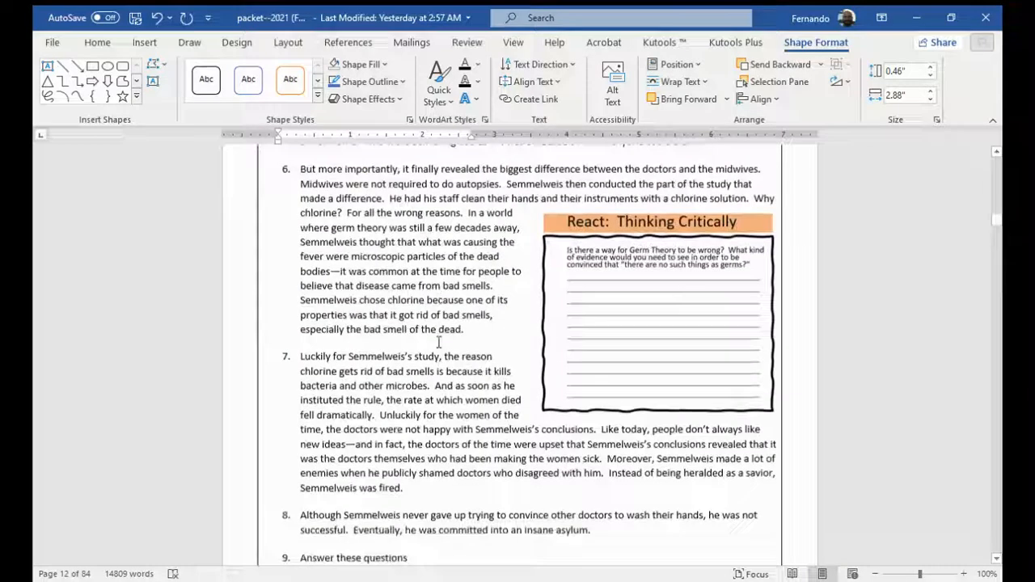
scroll("down", 3)
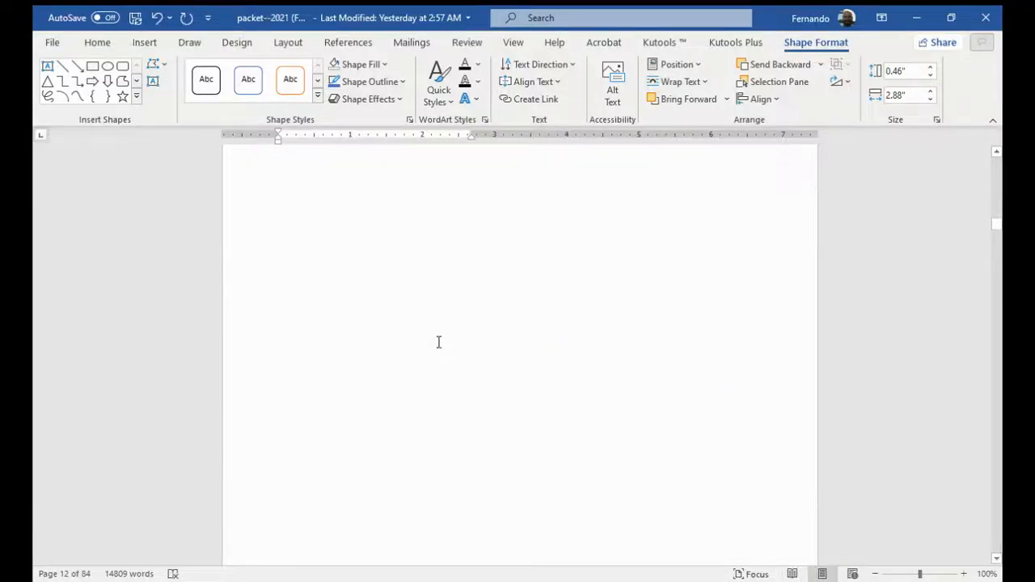
scroll("down", 3)
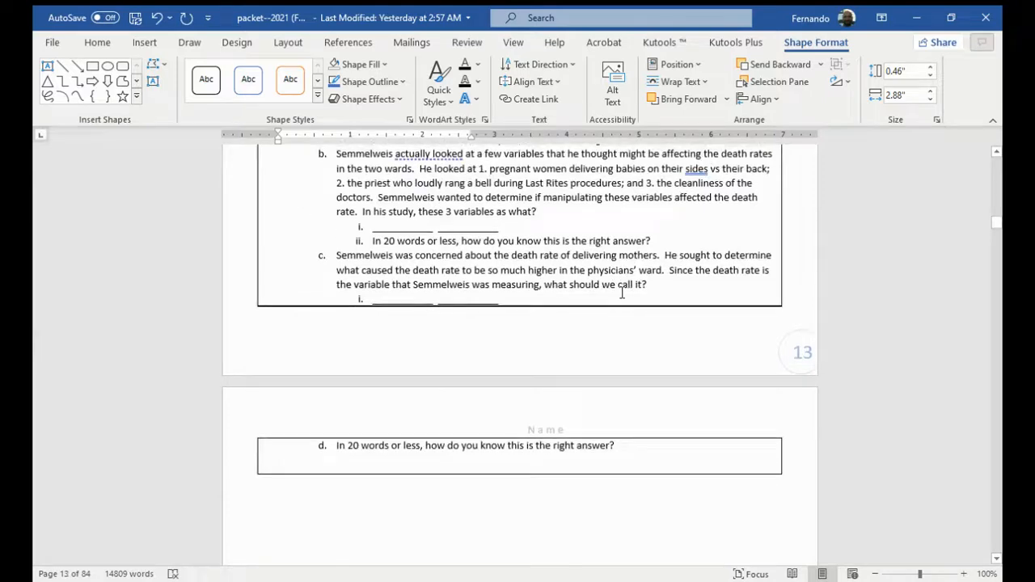
scroll("down", 3)
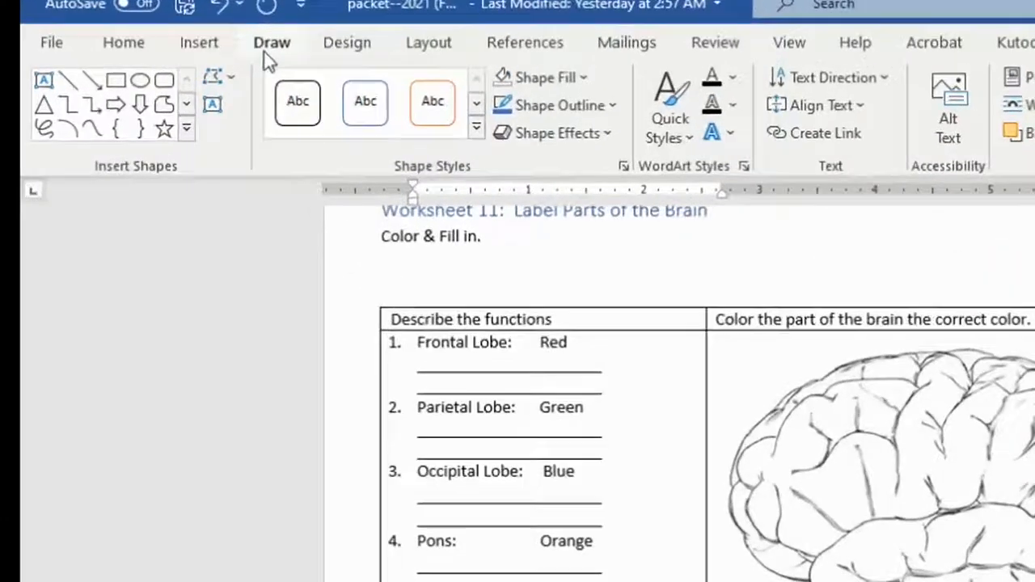
Step: Try coloring a brain region with the green marker, then undo it
left_click(271, 42)
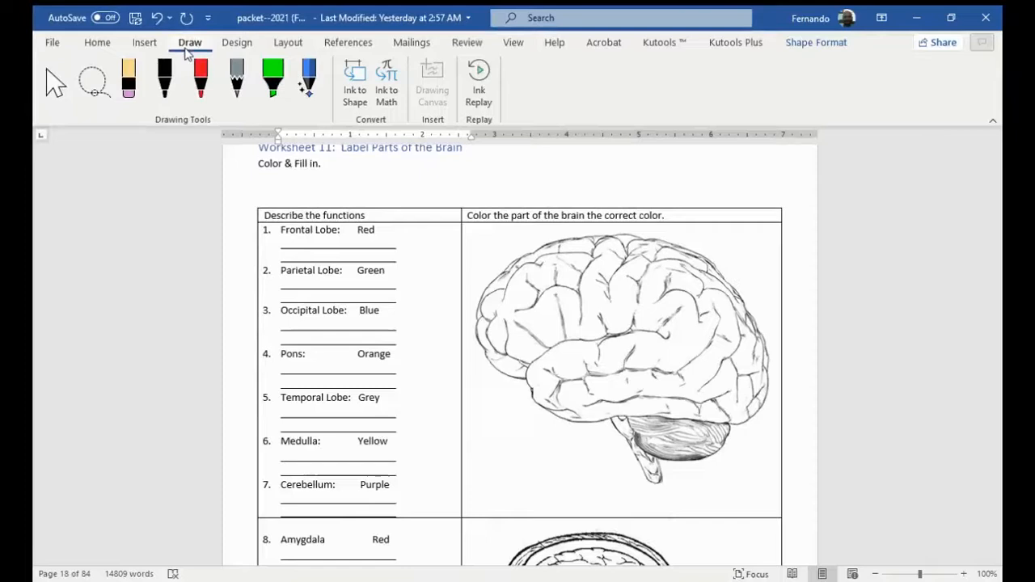
left_click(273, 76)
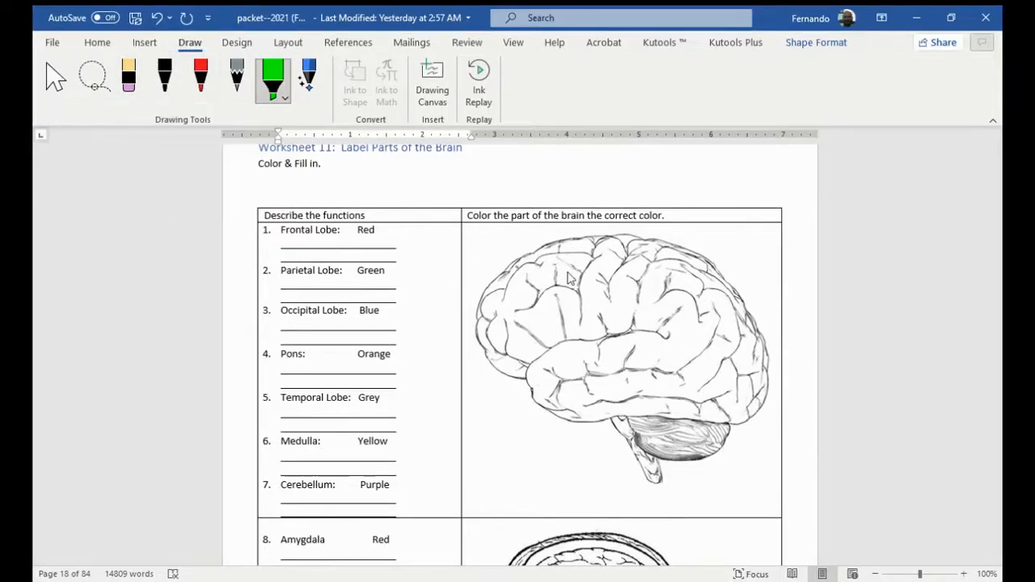
left_click_drag(526, 271, 618, 259)
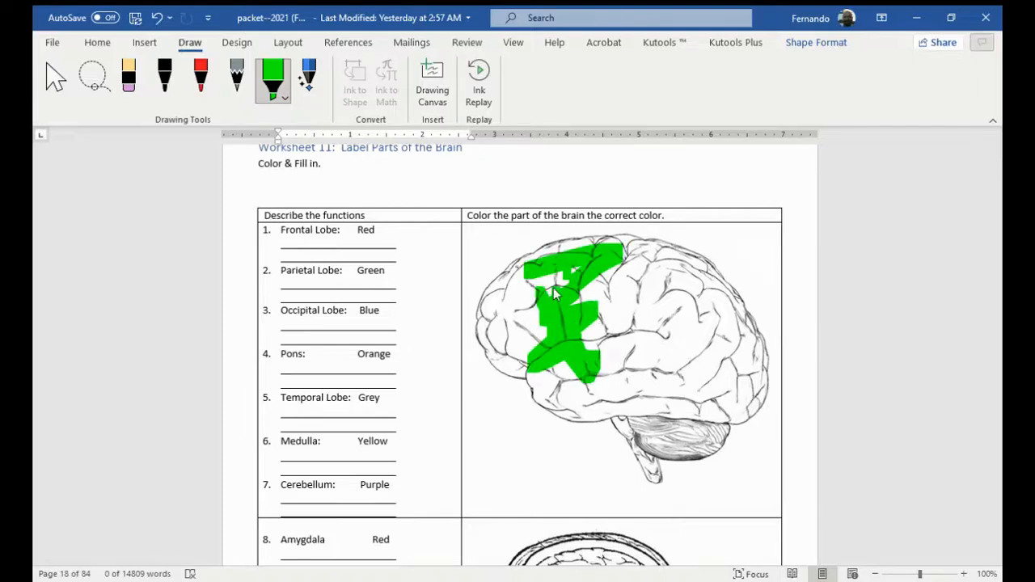
left_click(285, 99)
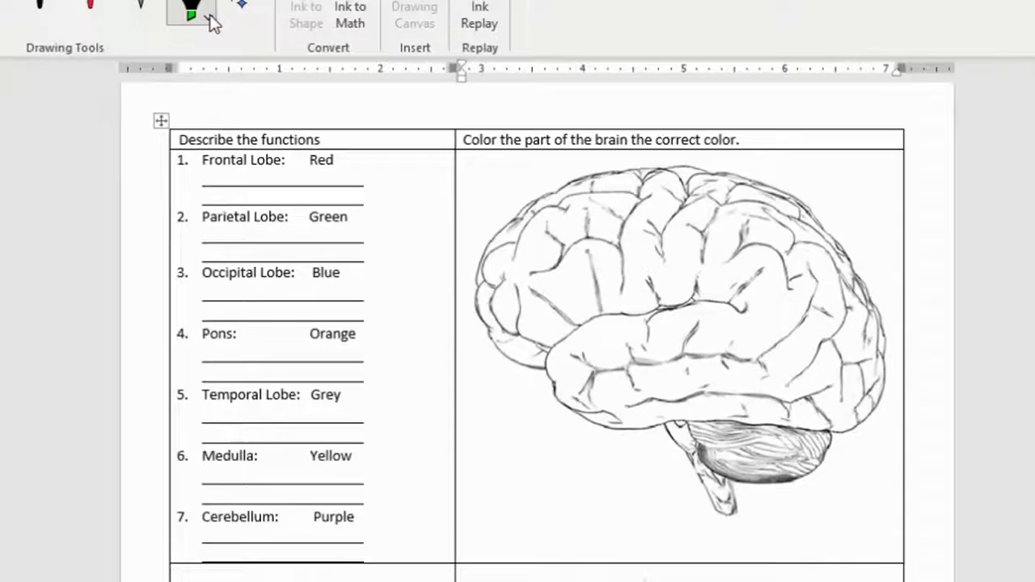
Step: Switch the marker color to red and color in the frontal lobe region
left_click(208, 16)
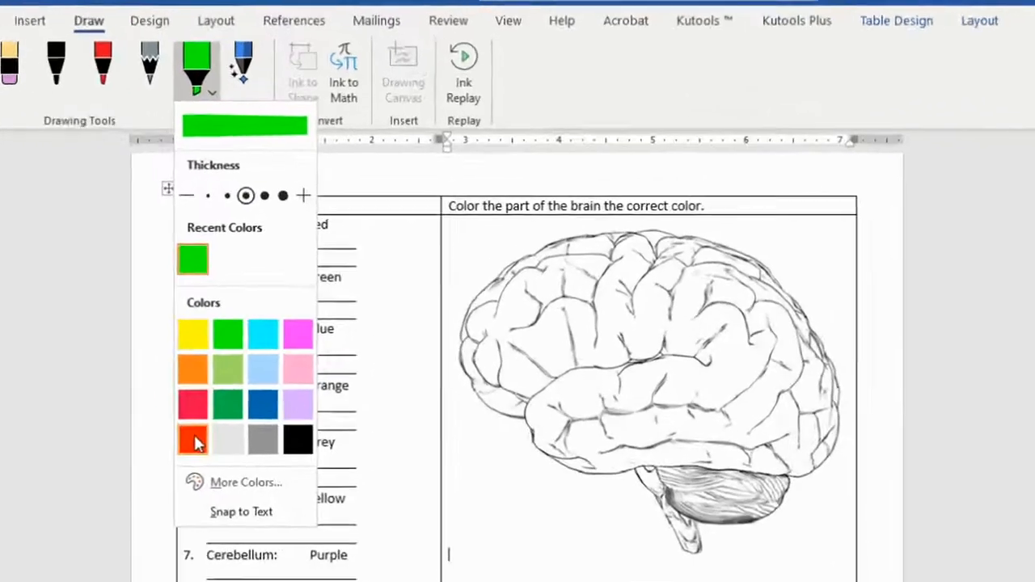
left_click(192, 439)
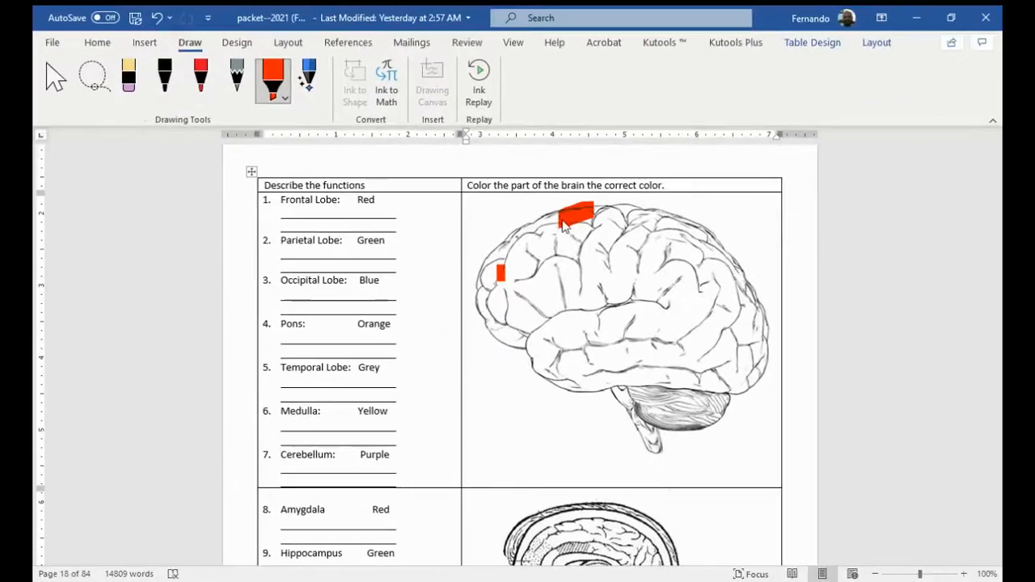
left_click_drag(578, 214, 493, 335)
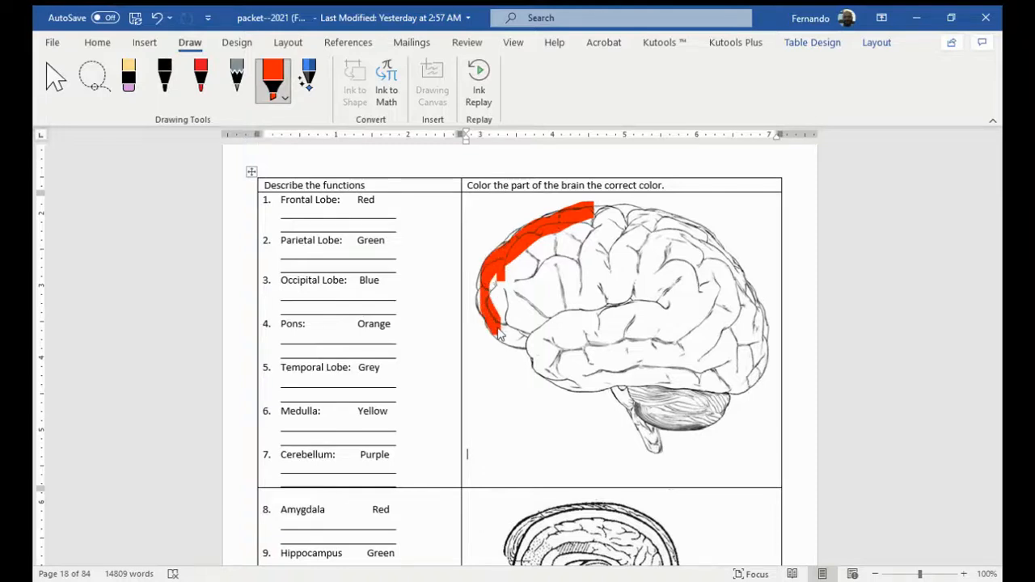
left_click_drag(501, 340, 574, 275)
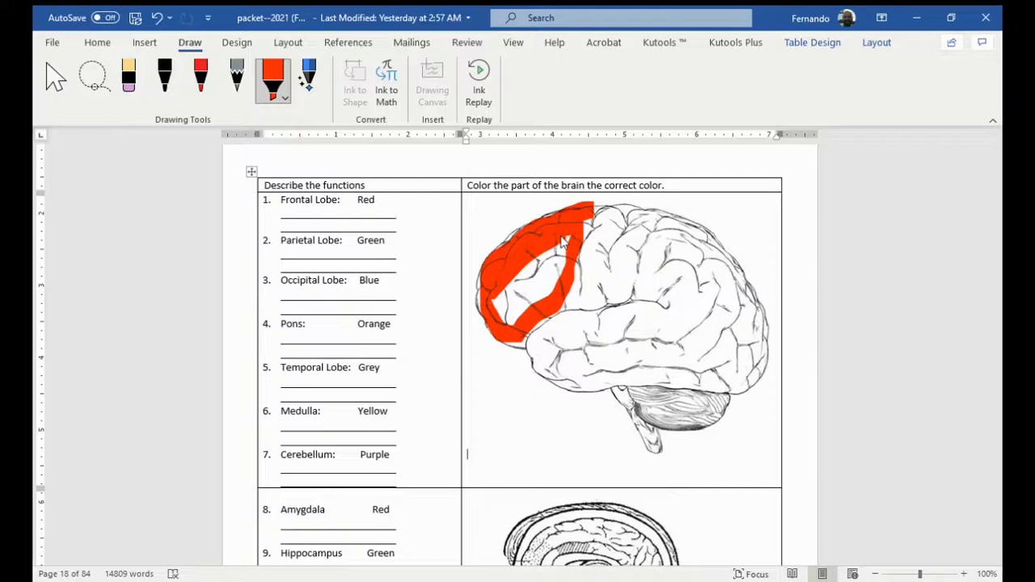
scroll("down", 3)
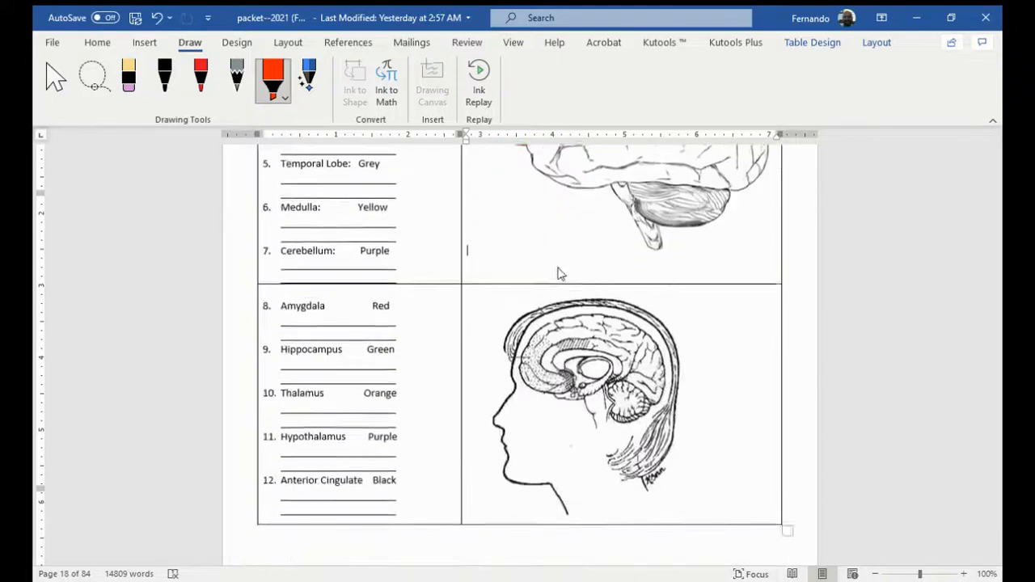
scroll("down", 3)
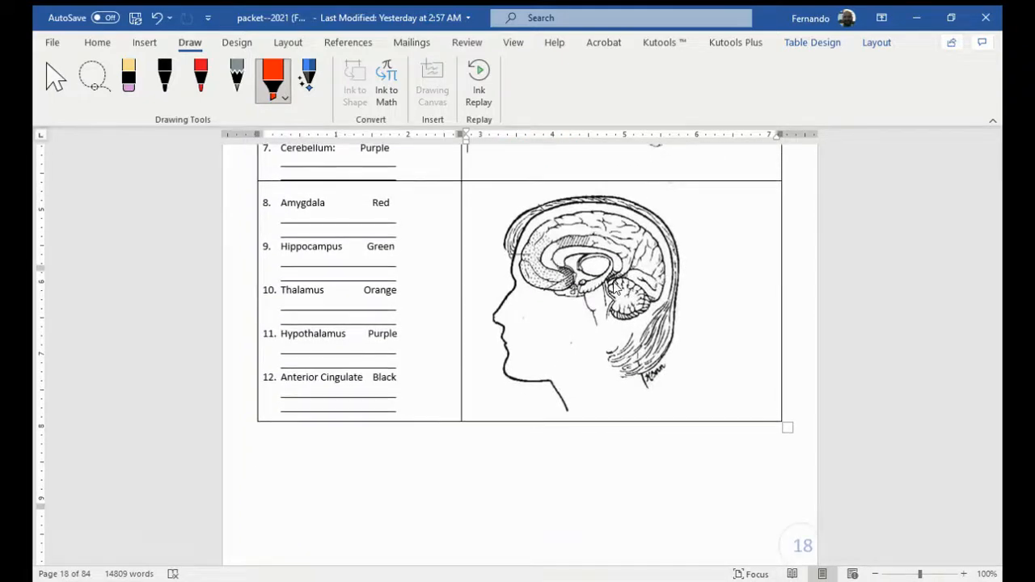
scroll("down", 3)
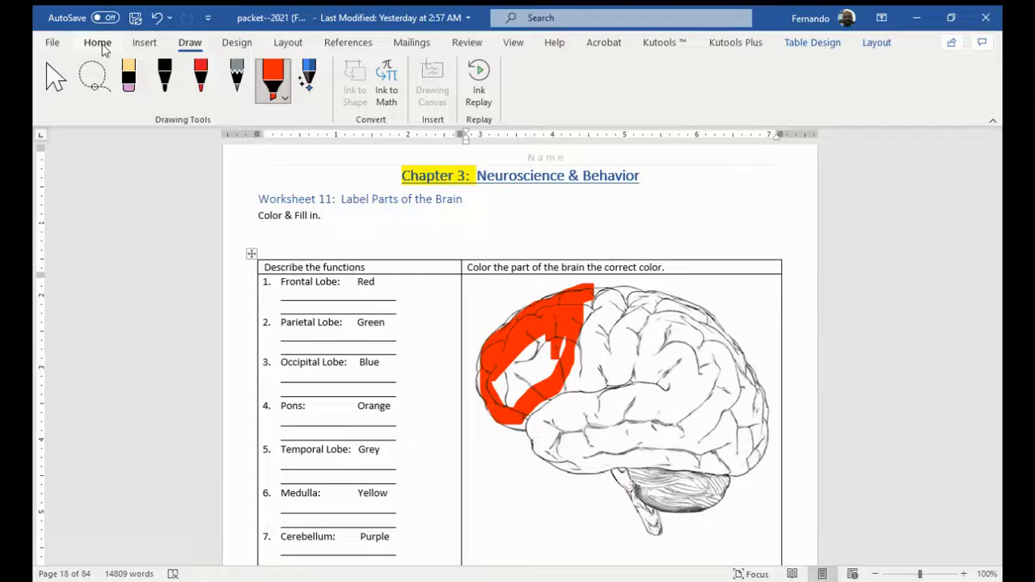
Step: Add a 'Frontal Lobe' text box set In Front of Text and move it onto the red region
left_click(97, 42)
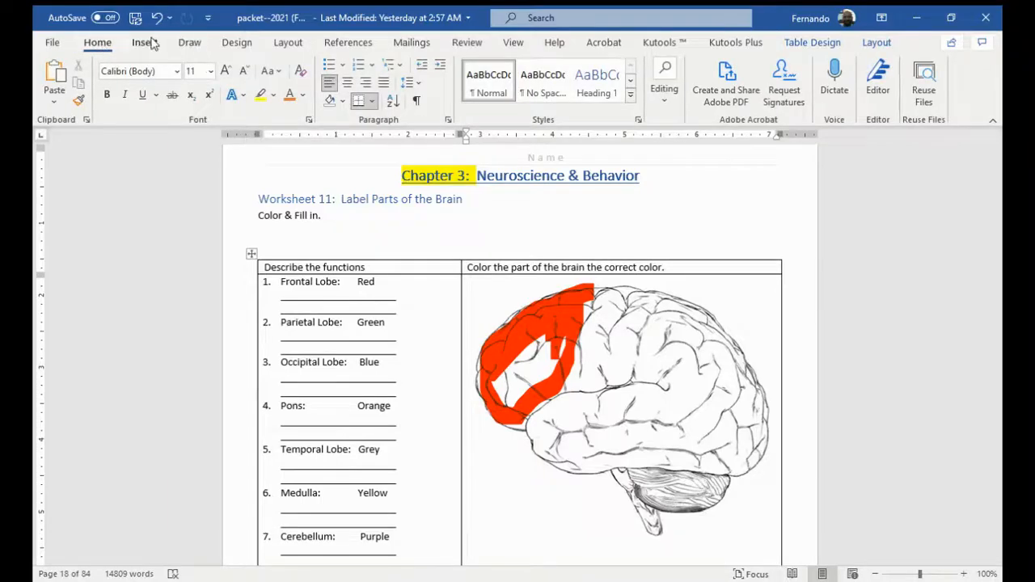
left_click(142, 42)
type("Frontal Lobe")
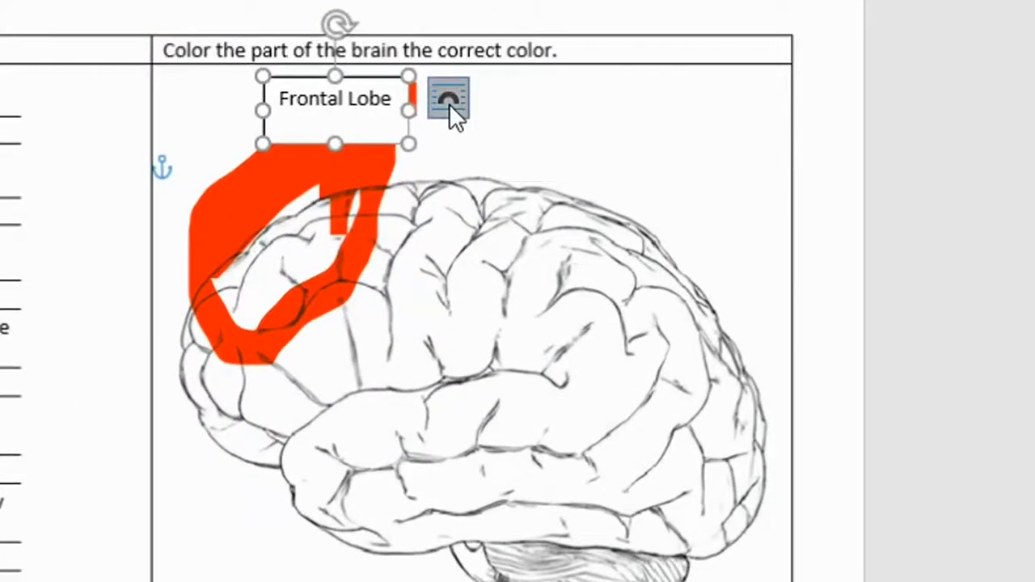
left_click(448, 98)
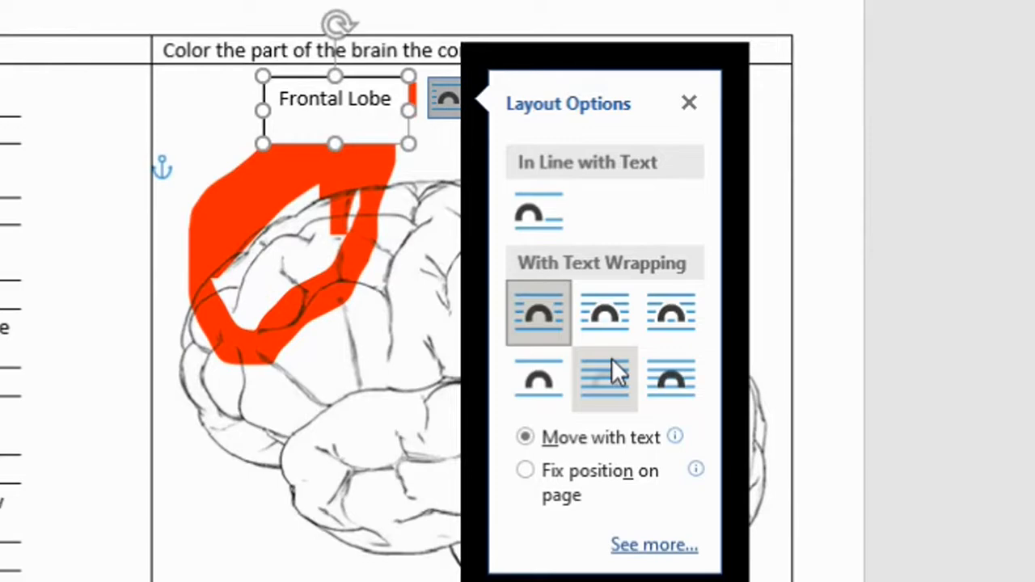
mouse_move(671, 380)
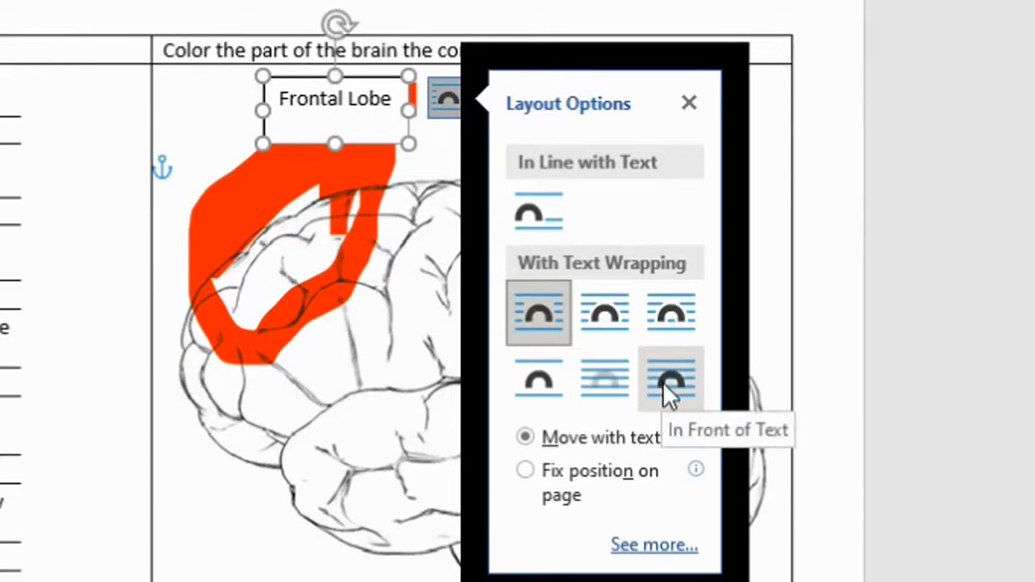
left_click(669, 378)
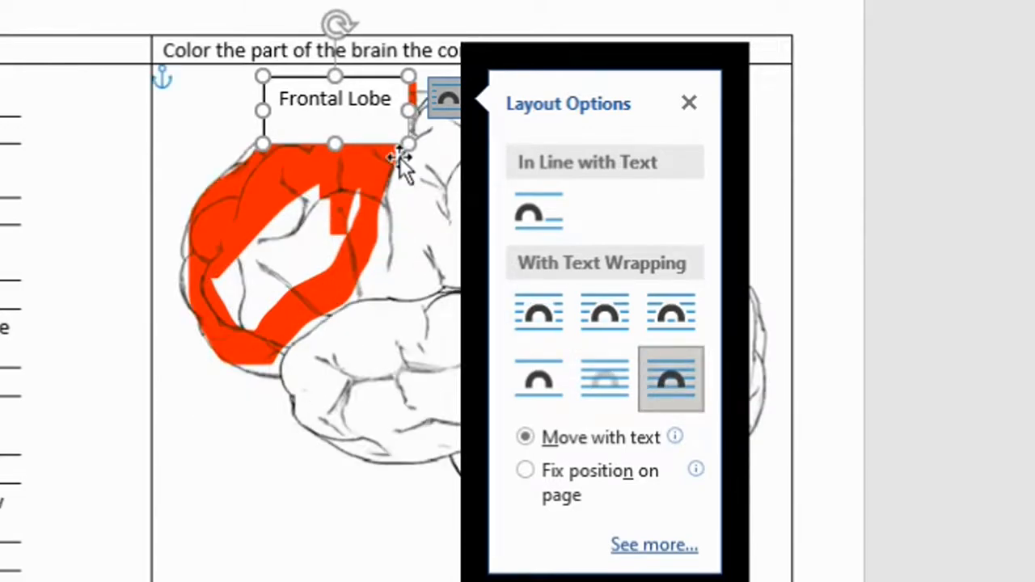
left_click(688, 103)
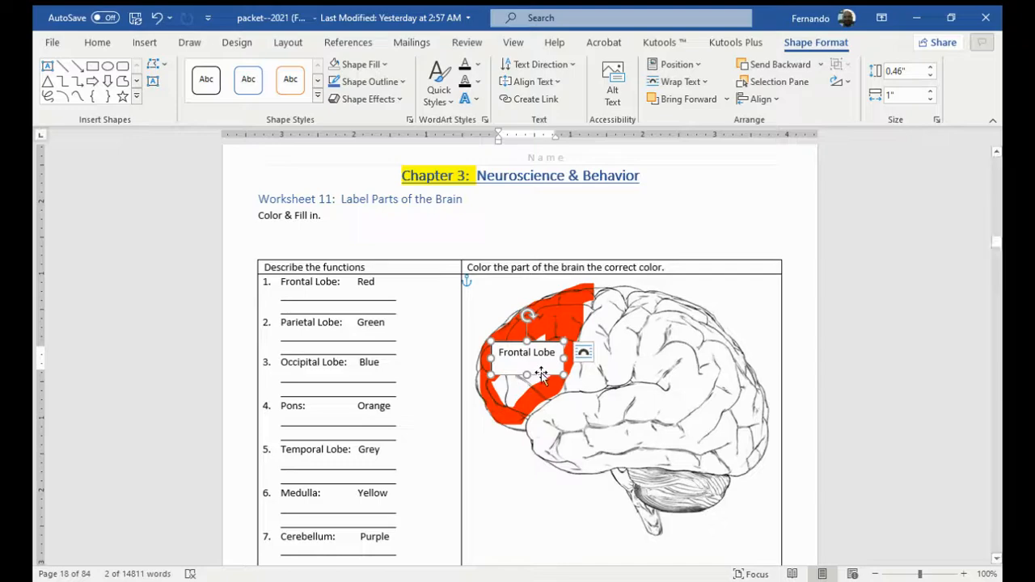
Step: Scroll to the page 21 Parts of the Brain Characters table and select the Care Bears picture
scroll("down", 3)
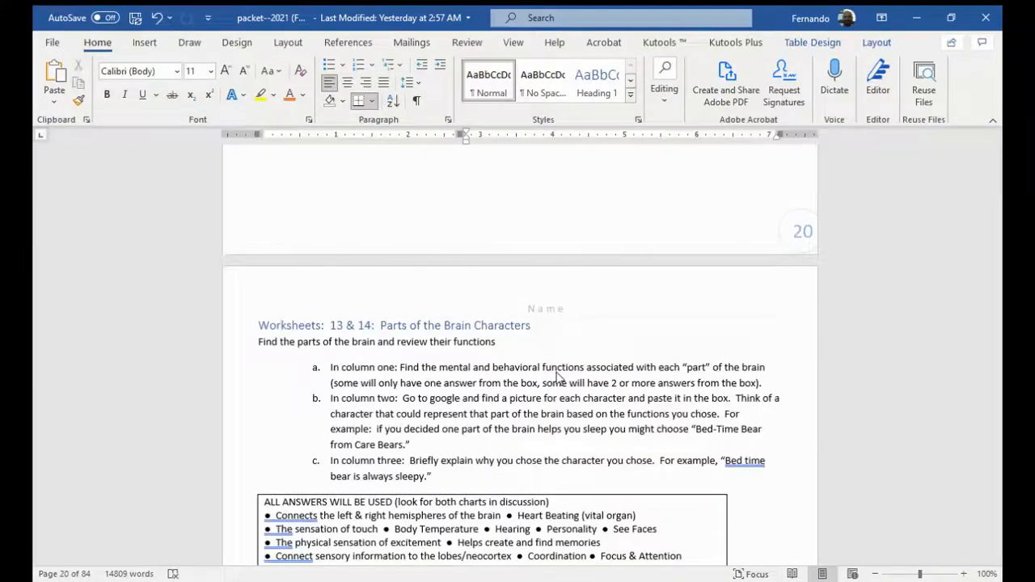
scroll("down", 3)
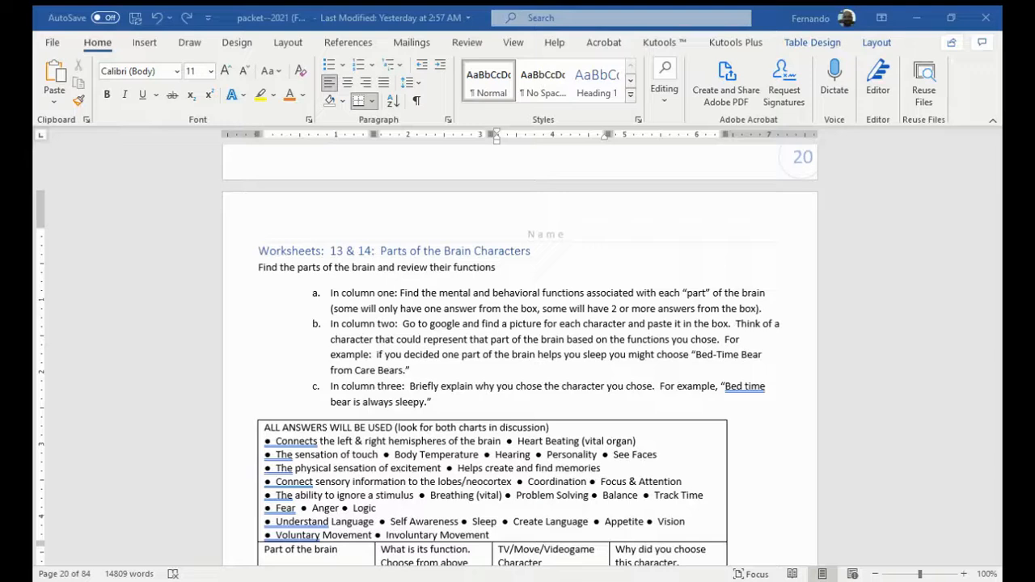
scroll("down", 3)
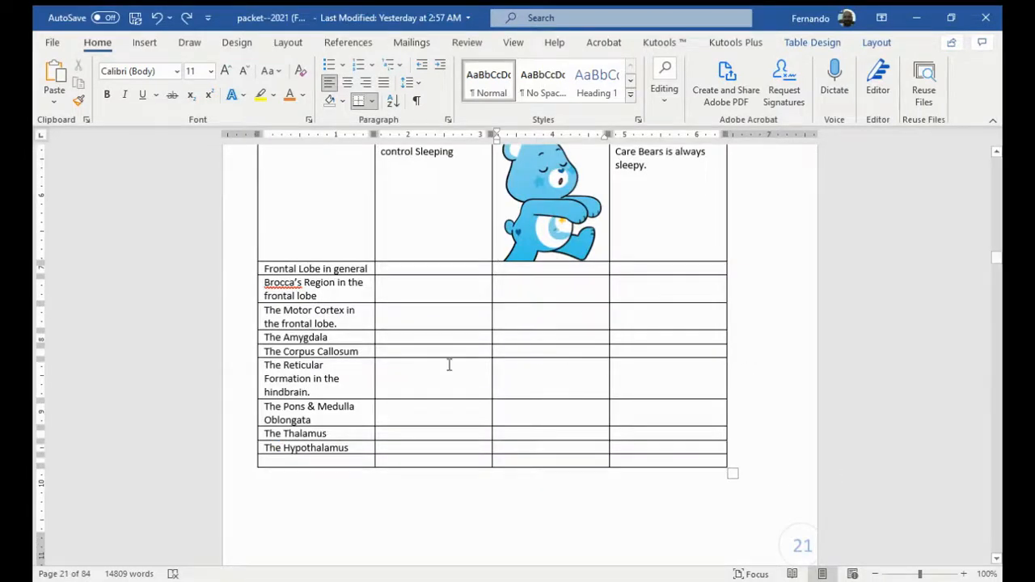
left_click(497, 310)
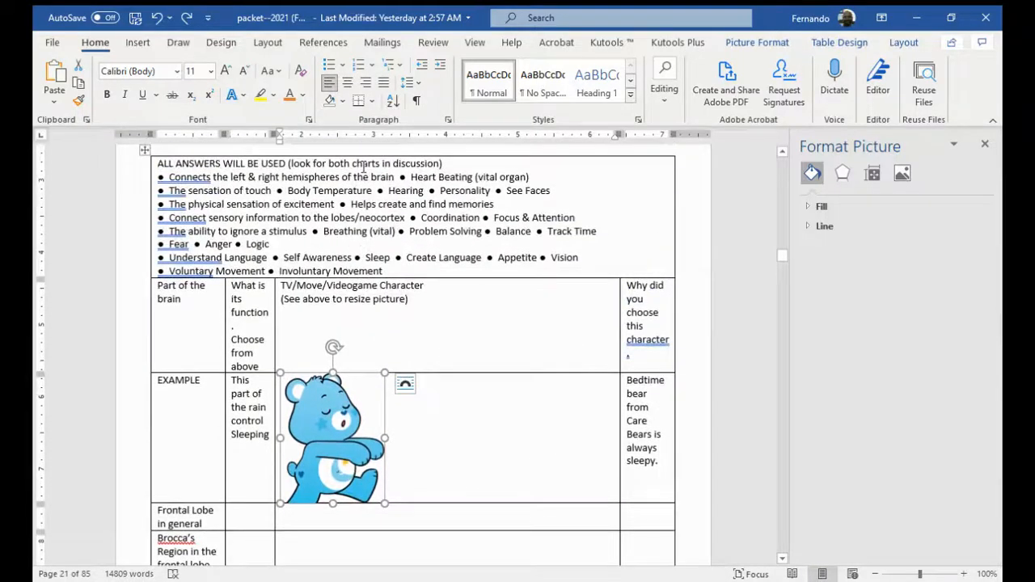
scroll("down", 3)
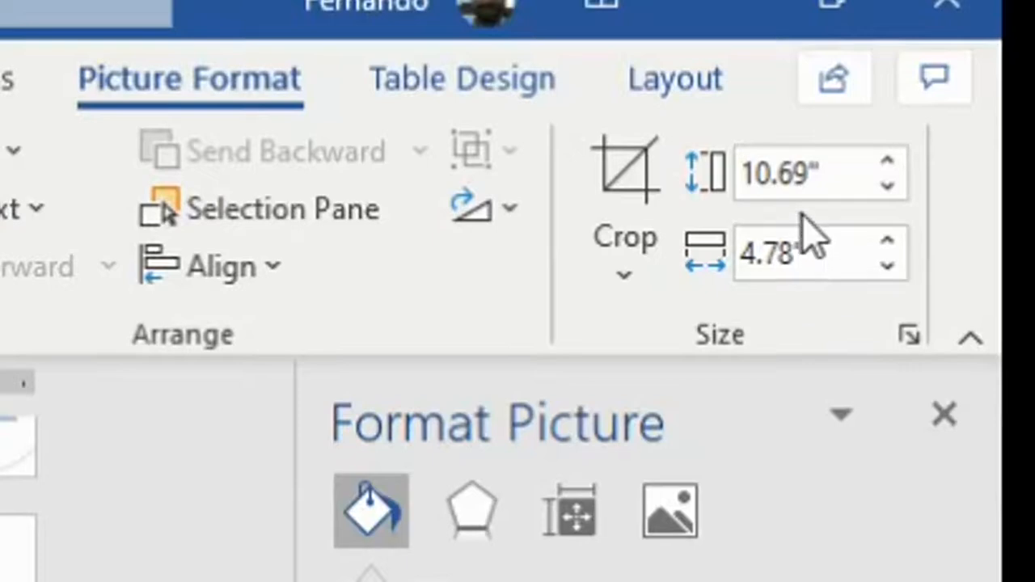
left_click(809, 172)
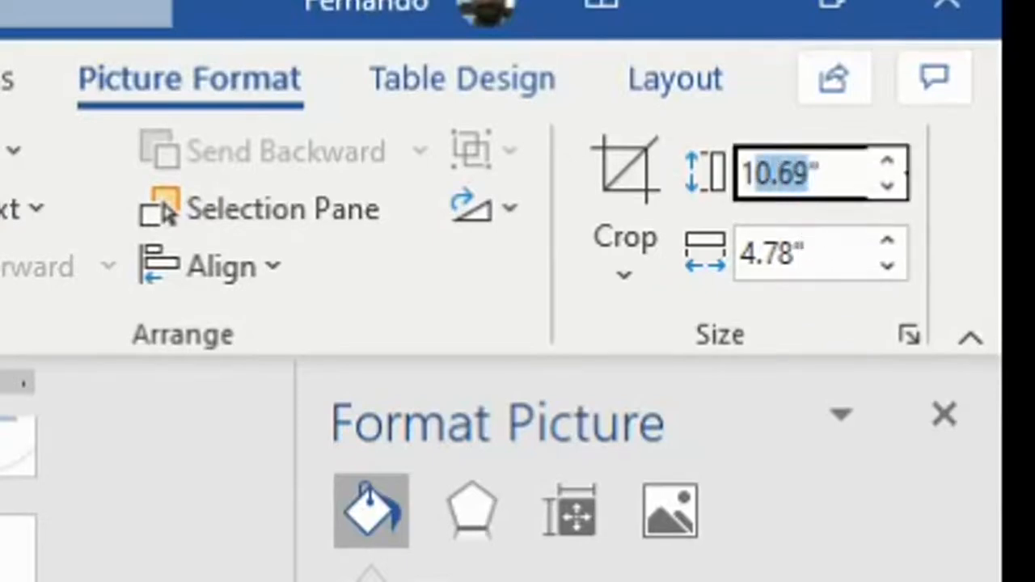